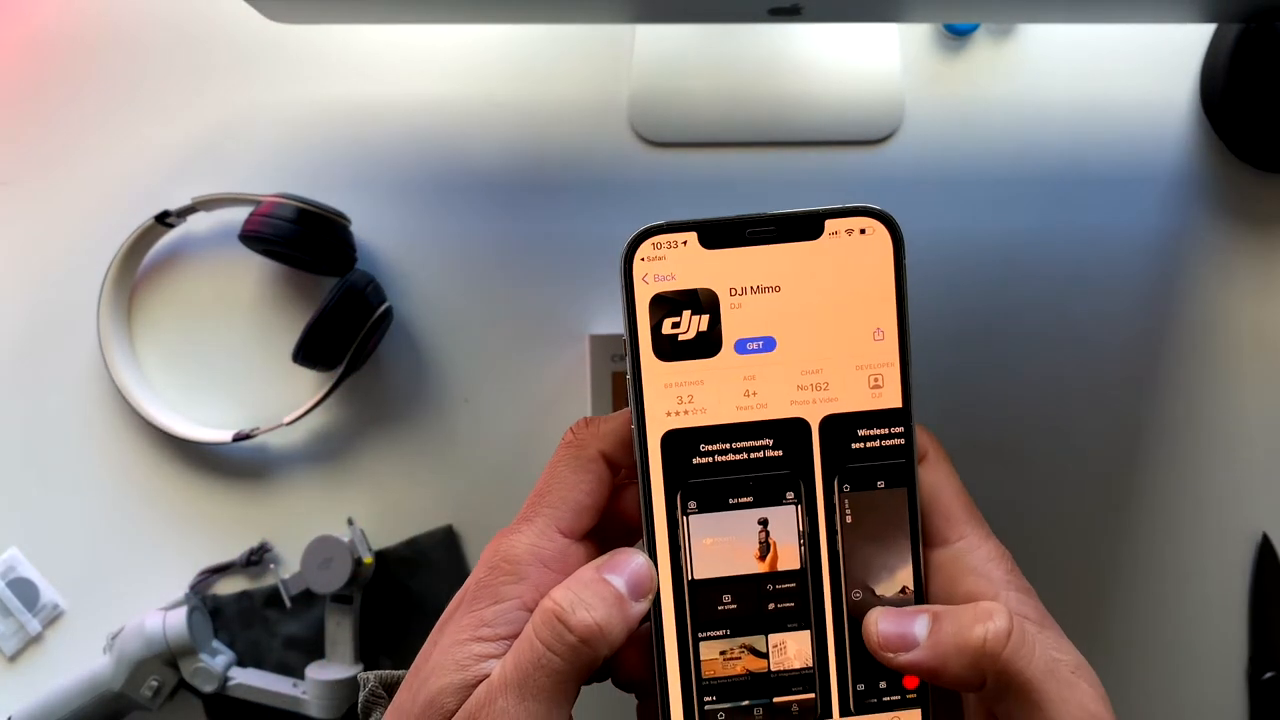
Step: Download DJI Mimo from its App Store page and launch it to the OM 4 home screen
left_click(752, 344)
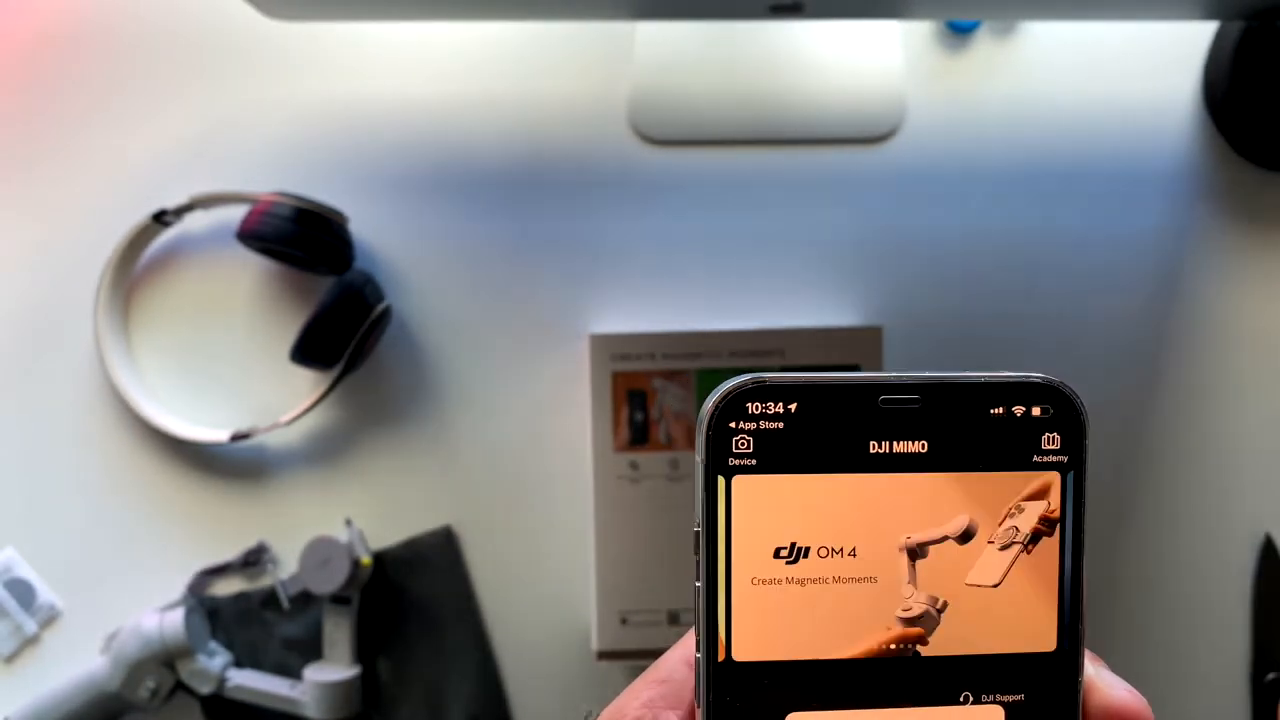
Step: Bring up the Device Connection list showing the nearby OM 4 gimbal
left_click_drag(1000, 570, 760, 570)
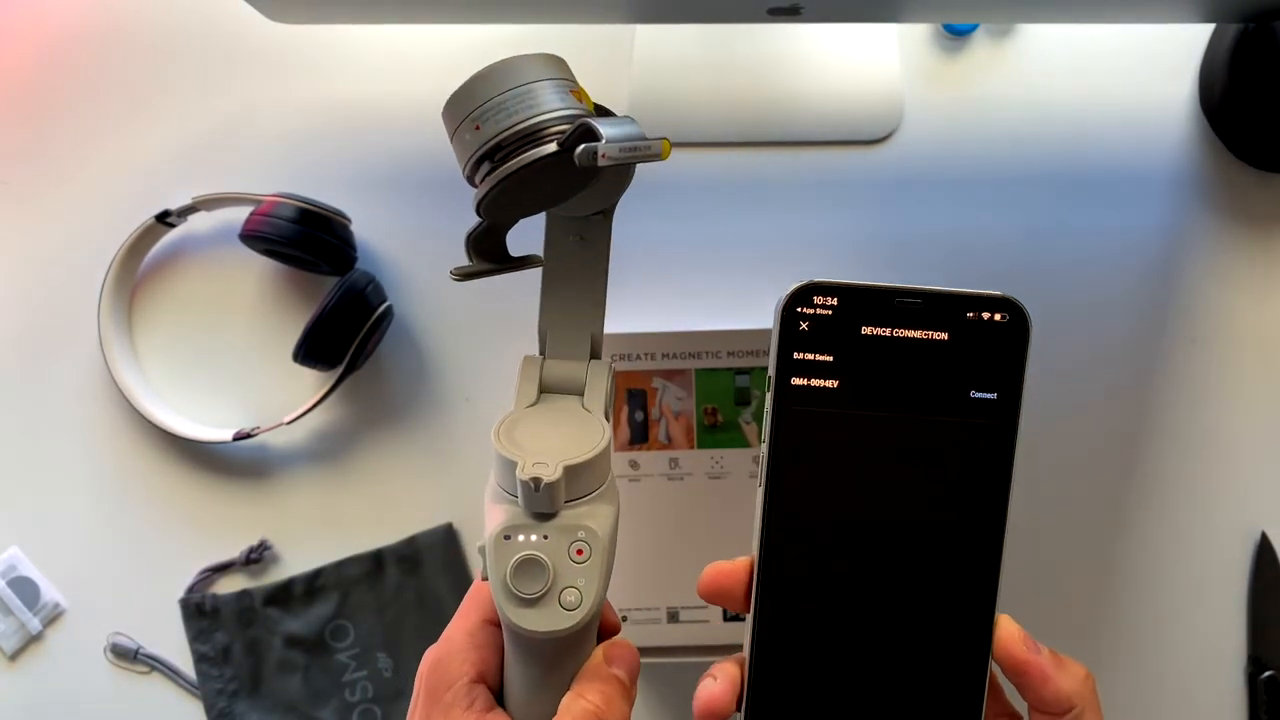
left_click(984, 394)
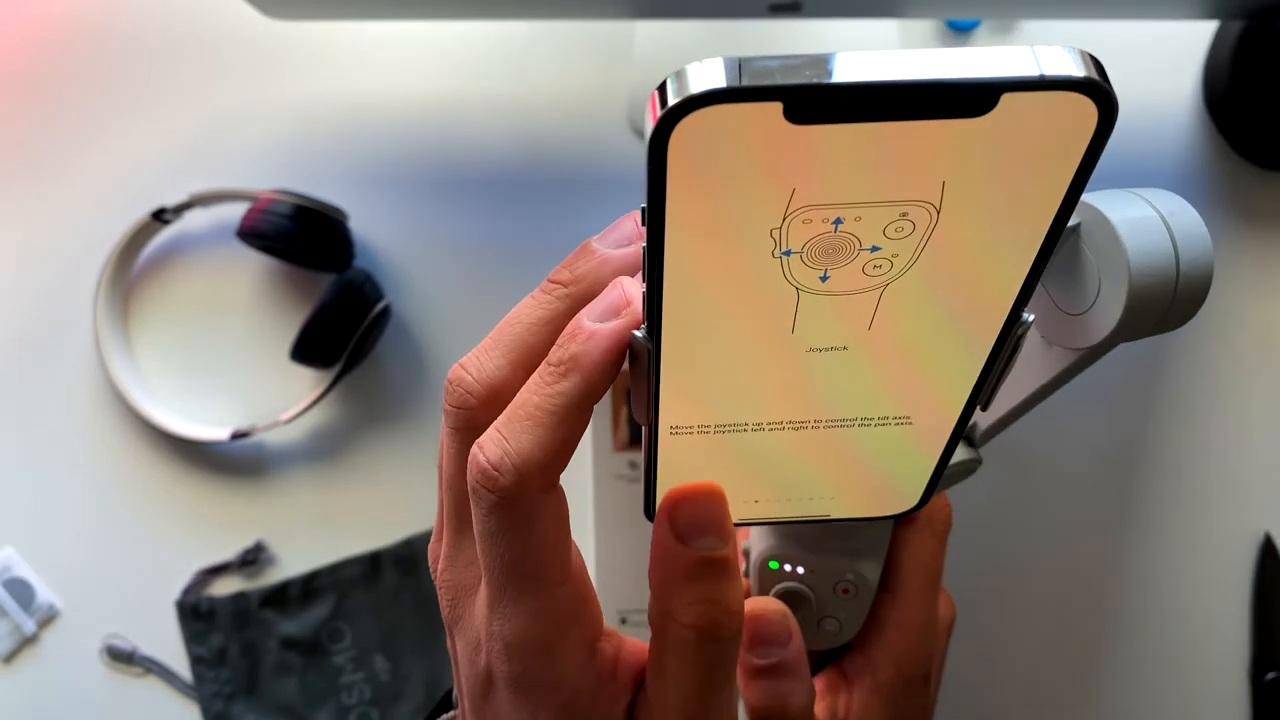
Step: Advance the gimbal tutorial from the Joystick page to the Shutter Button page
scroll("left", 3)
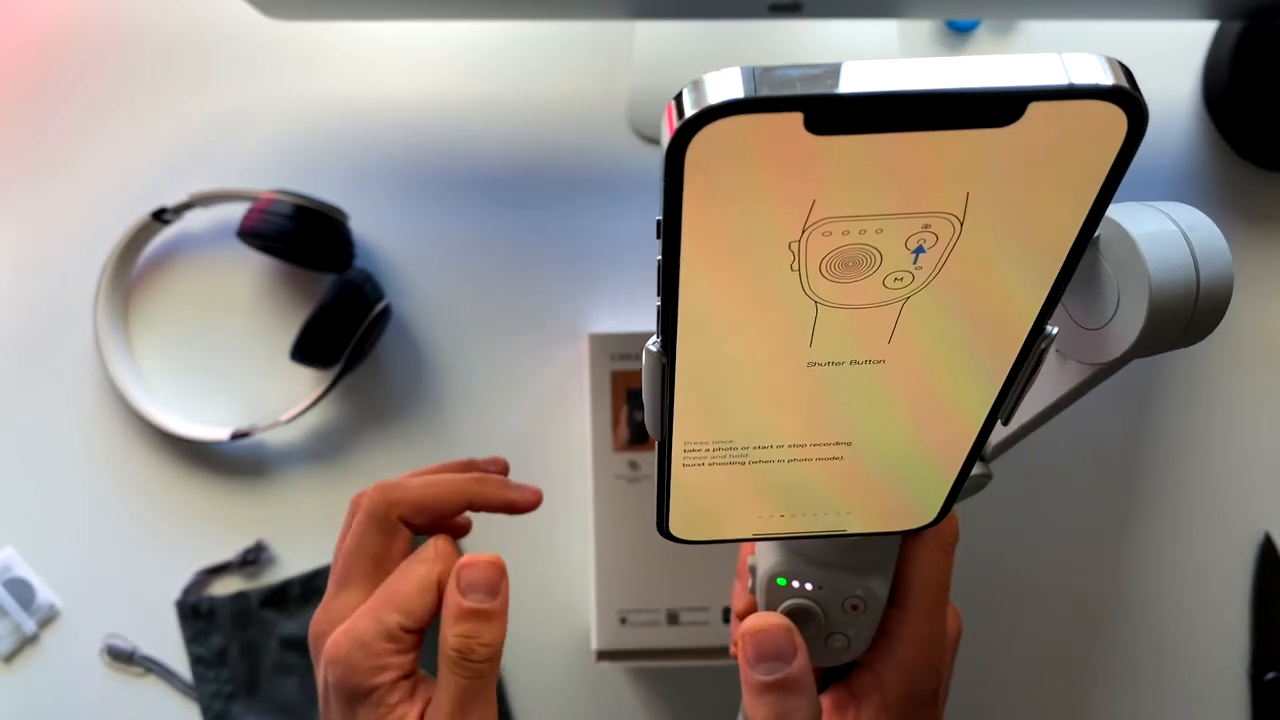